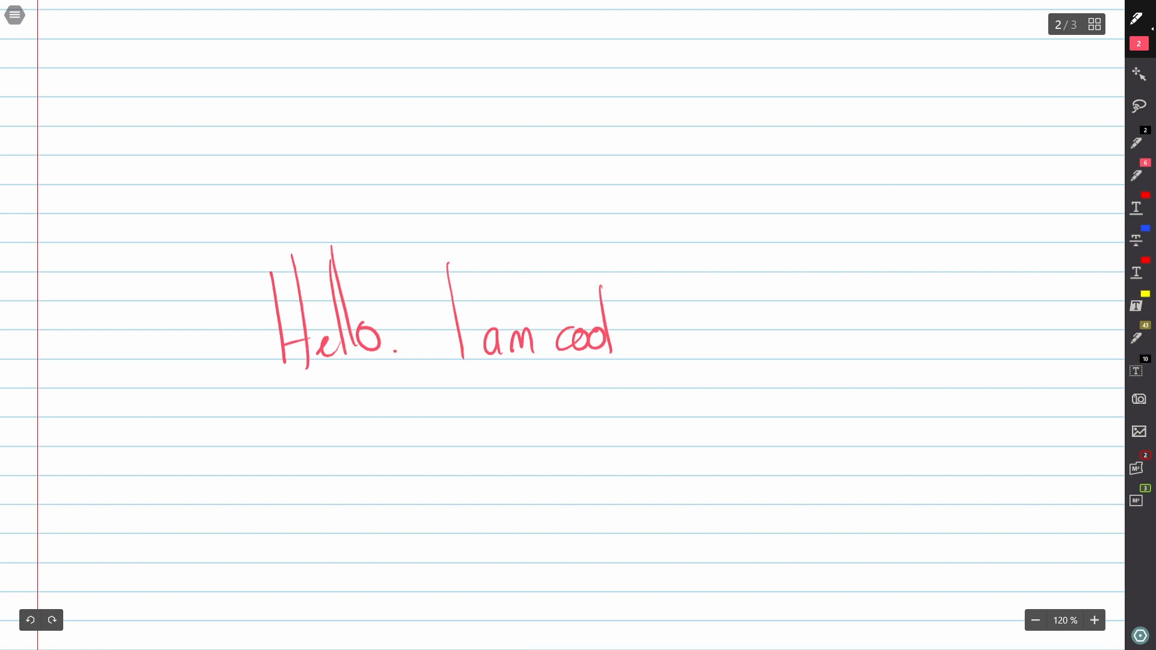
Step: Bring up the app settings from the top-left menu
{"action": "left_click", "coordinate": [13, 14]}
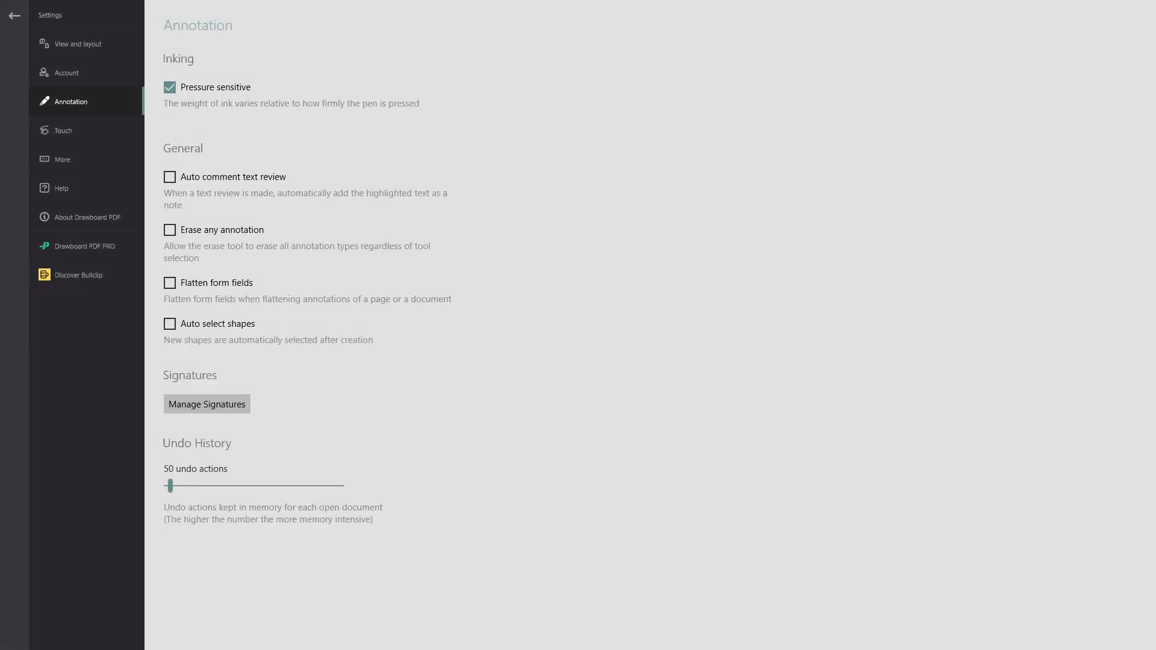
Step: Return to the notebook page and draw a pink even-width squiggle beside the handwriting
{"action": "left_click", "coordinate": [14, 14]}
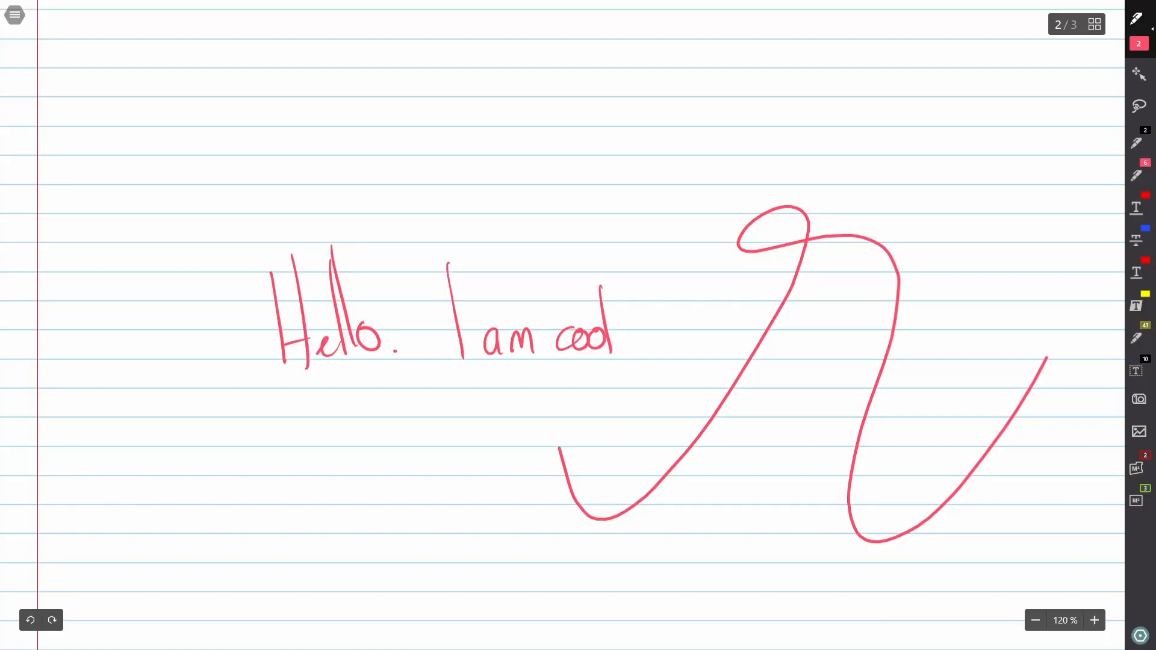